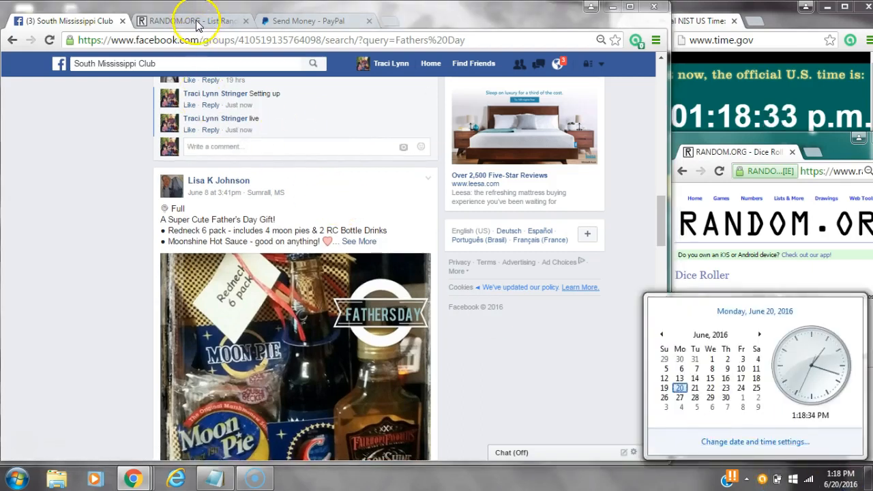
Step: Switch to the RANDOM.ORG List Randomizer tab holding the pasted entrant names
{"action": "left_click", "coordinate": [184, 21]}
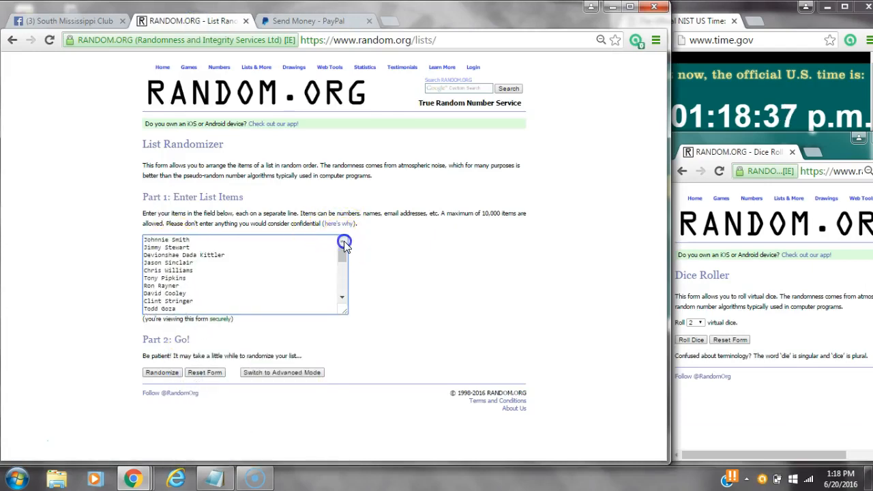
{"action": "left_click", "coordinate": [691, 339]}
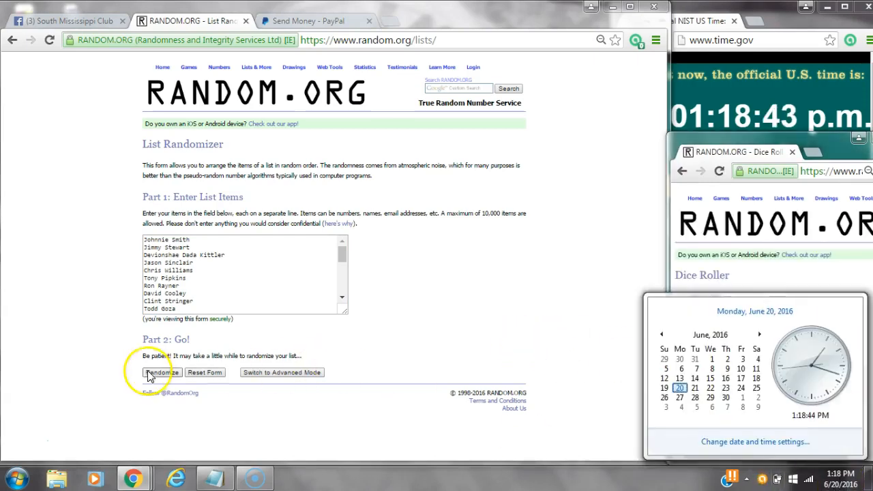
Step: Shuffle the 29 entrant names with Randomize, then Again! until six randomizations
{"action": "left_click", "coordinate": [162, 373]}
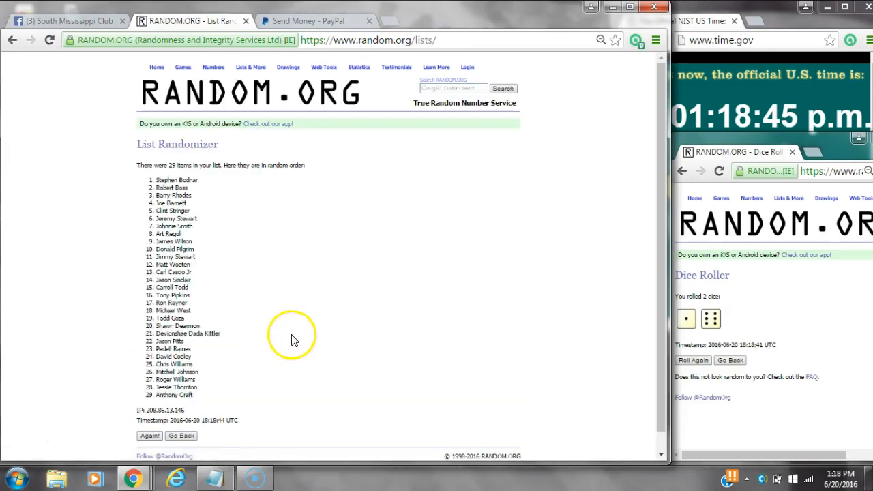
{"action": "mouse_move", "coordinate": [334, 484]}
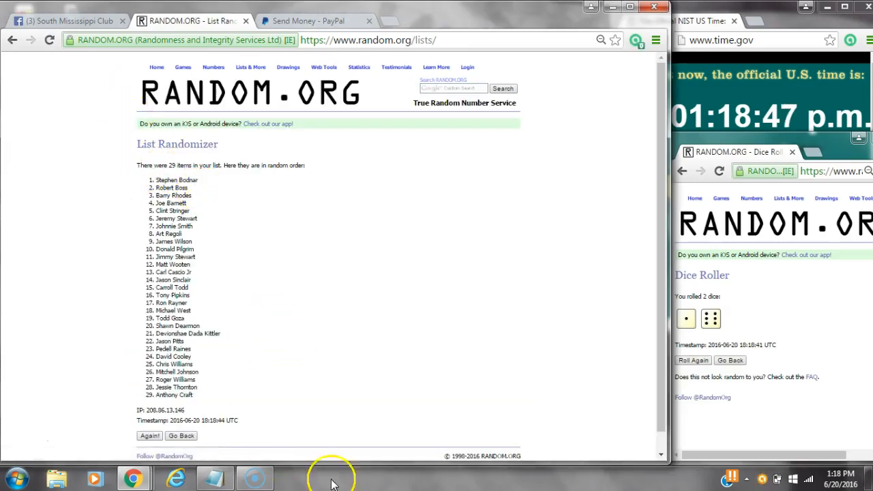
{"action": "left_click", "coordinate": [840, 476]}
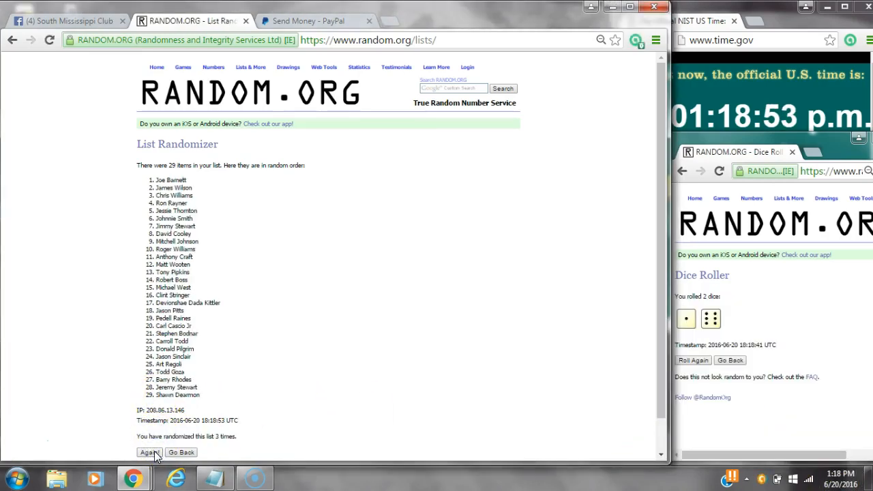
{"action": "left_click", "coordinate": [149, 452]}
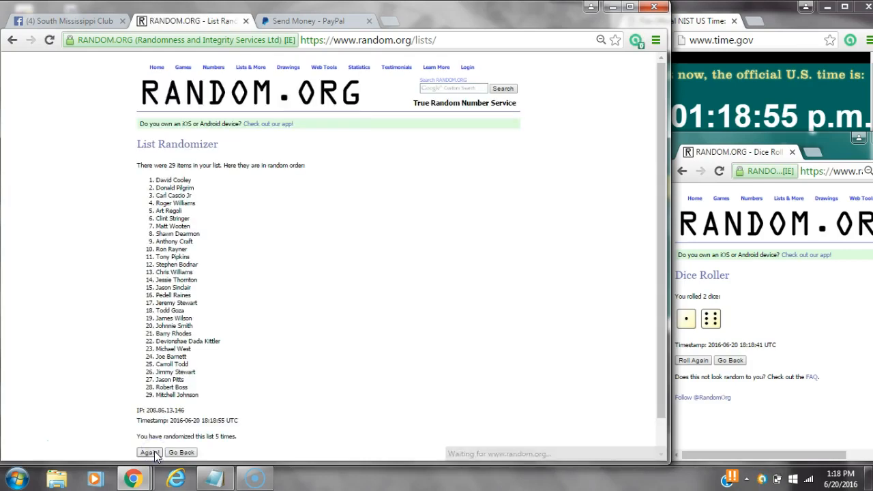
{"action": "left_click", "coordinate": [149, 452]}
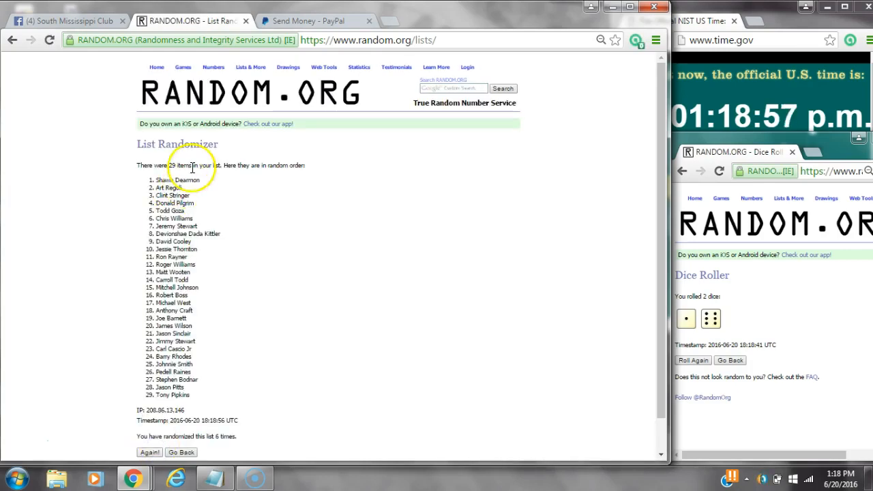
{"action": "mouse_move", "coordinate": [181, 380]}
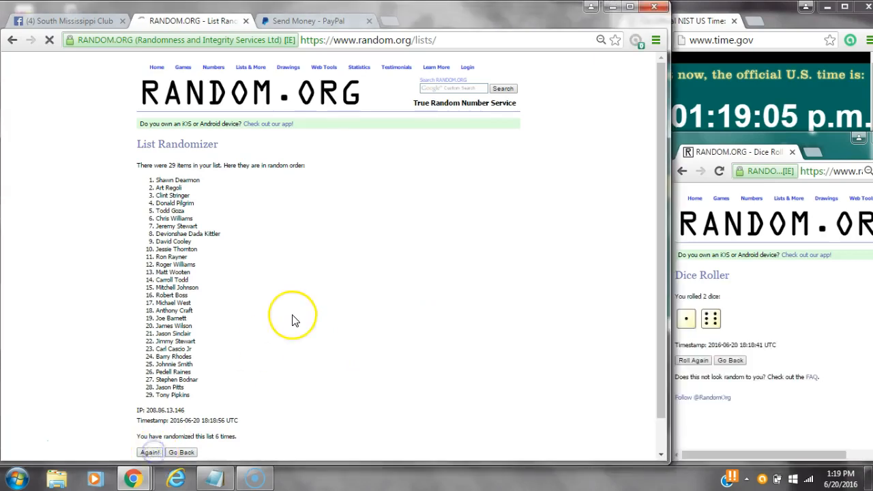
Step: Shuffle the list a seventh time and review the Facebook post's prize rules and names
{"action": "left_click", "coordinate": [150, 452]}
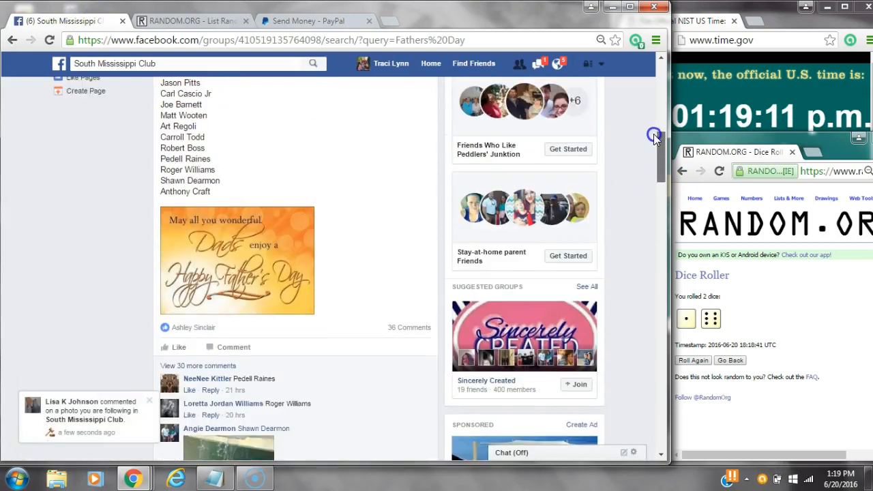
{"action": "scroll", "scroll_direction": "up", "scroll_amount": 3}
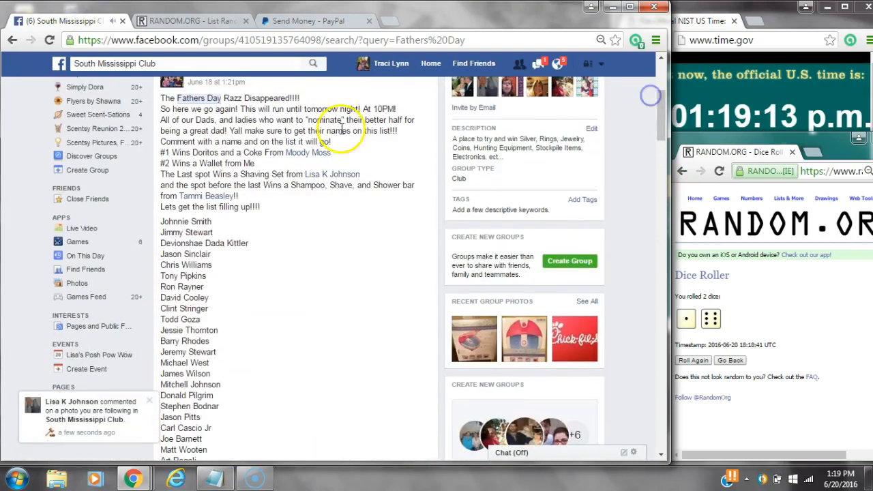
{"action": "left_click", "coordinate": [191, 20]}
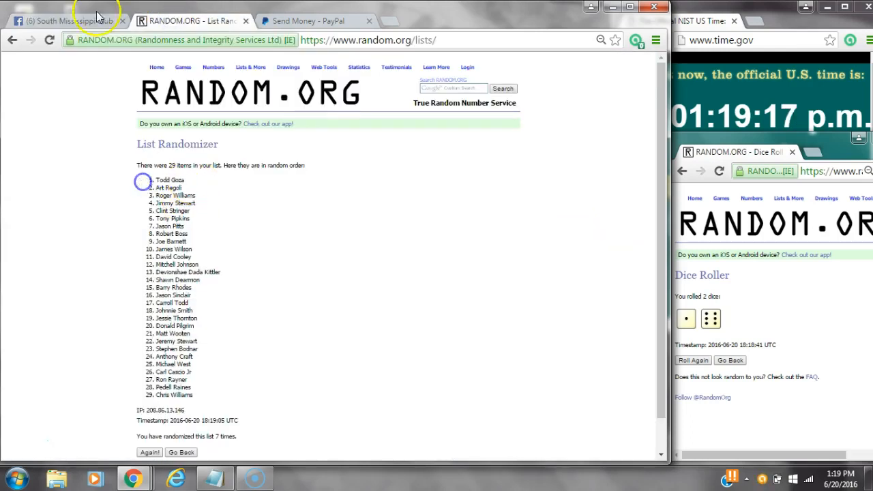
{"action": "left_click", "coordinate": [65, 20]}
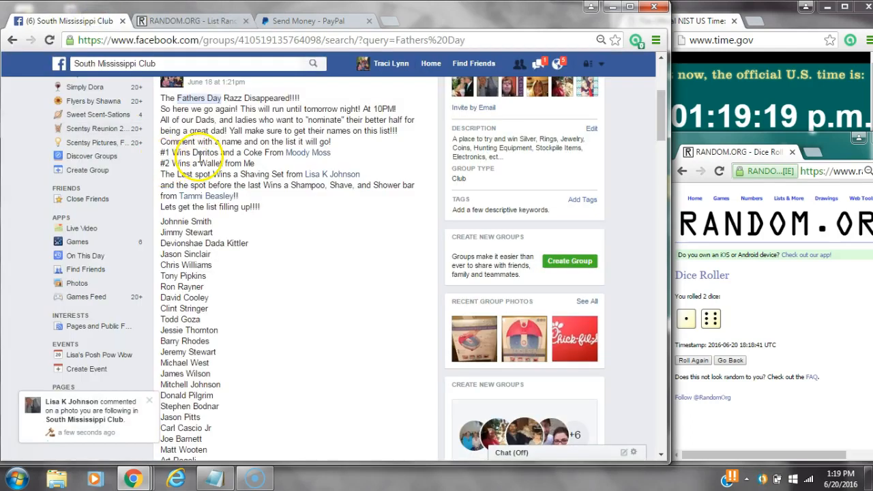
{"action": "left_click", "coordinate": [191, 21]}
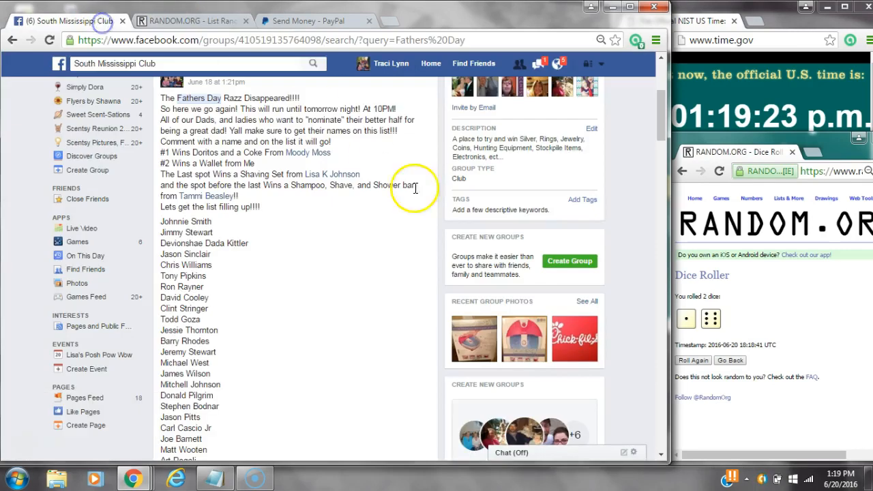
{"action": "scroll", "scroll_direction": "down", "scroll_amount": 3}
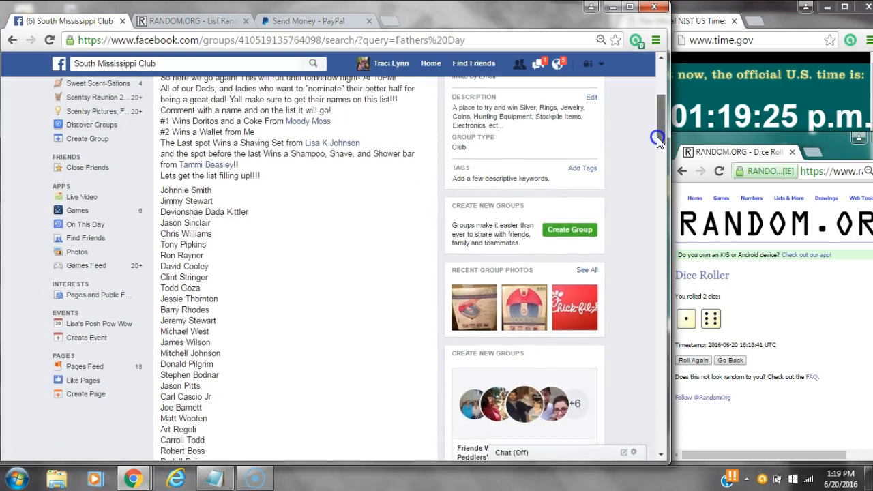
{"action": "left_click", "coordinate": [191, 20]}
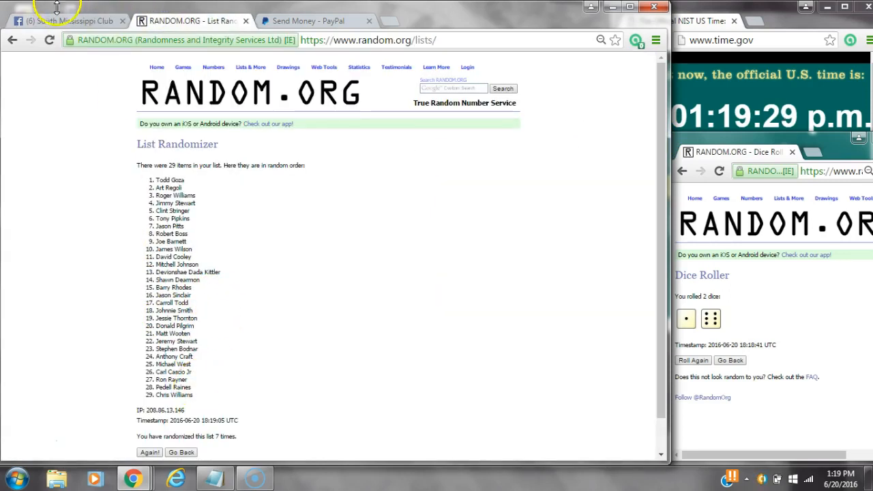
{"action": "left_click", "coordinate": [64, 21]}
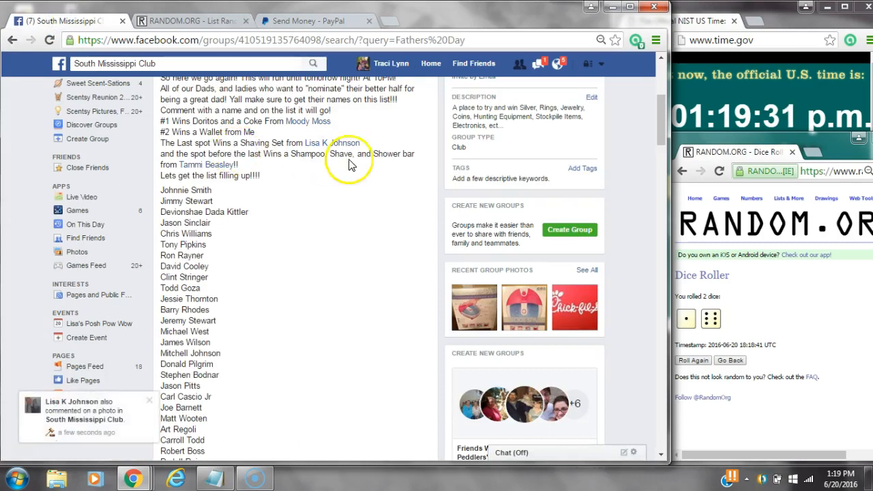
{"action": "mouse_move", "coordinate": [251, 175]}
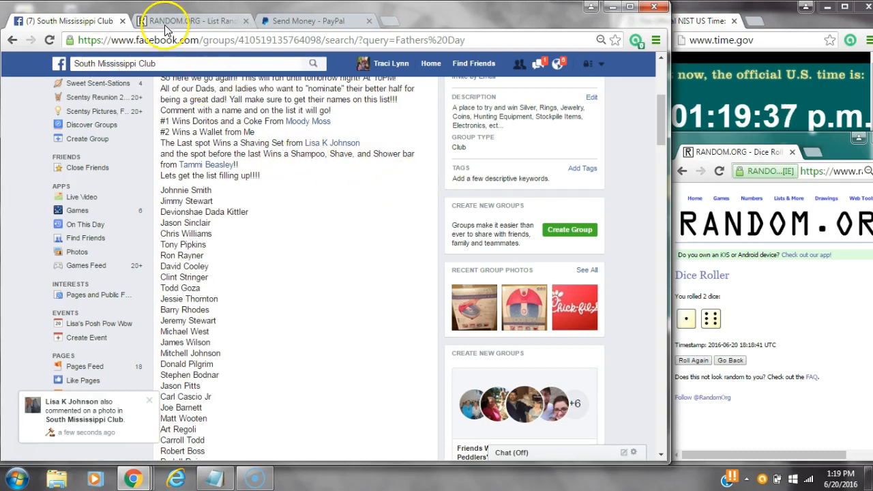
{"action": "mouse_move", "coordinate": [164, 21]}
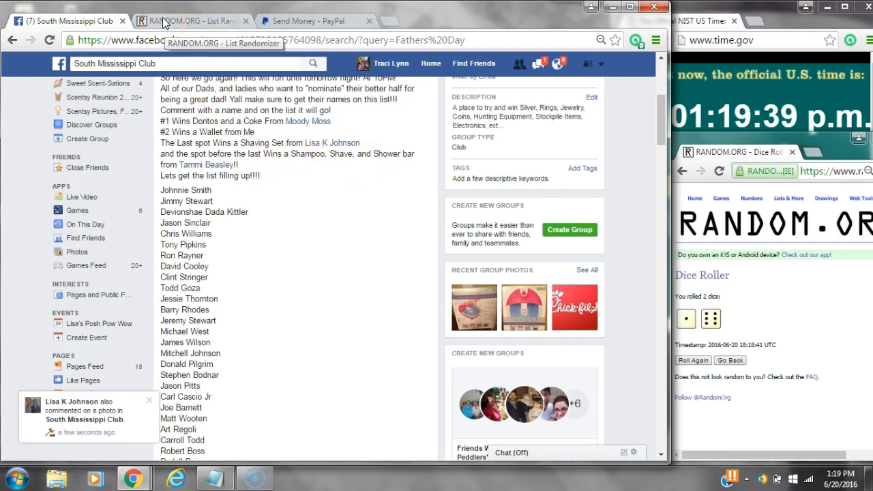
{"action": "left_click", "coordinate": [191, 20]}
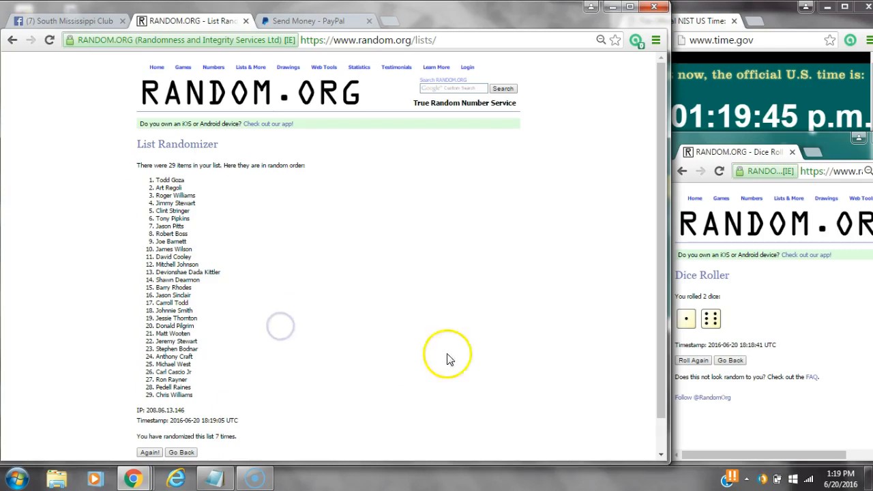
{"action": "mouse_move", "coordinate": [304, 201]}
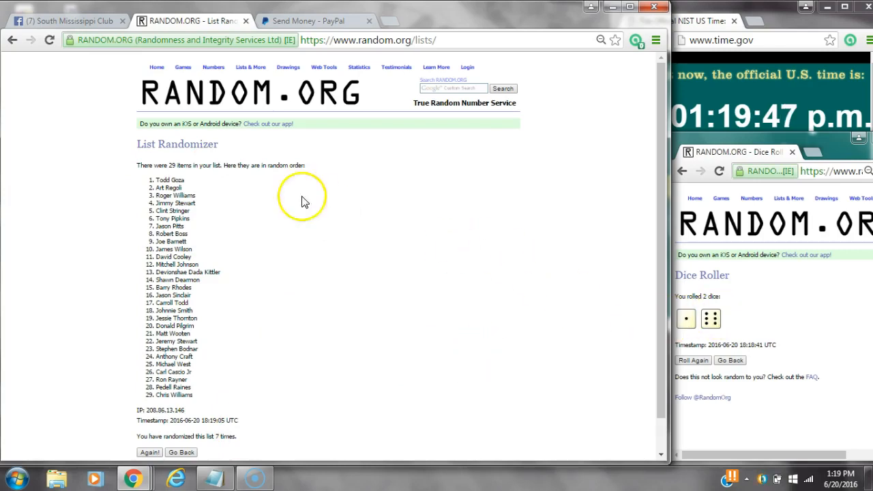
{"action": "left_click", "coordinate": [65, 21]}
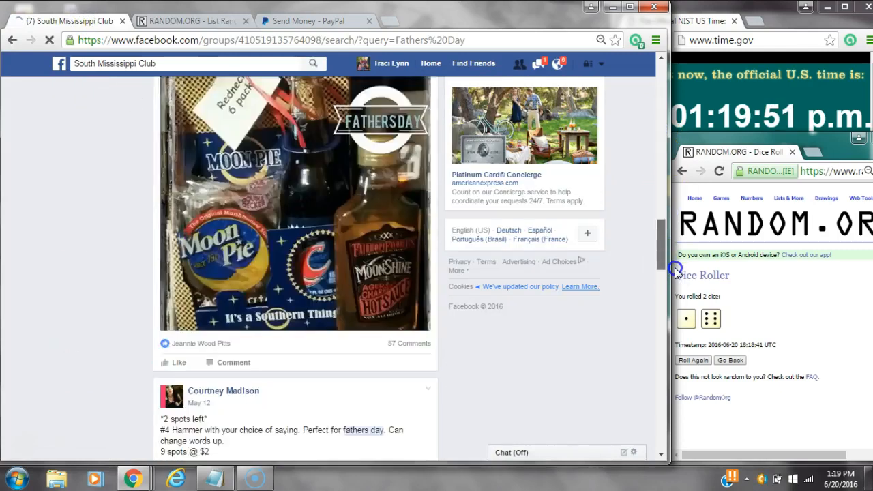
{"action": "scroll", "scroll_direction": "up", "scroll_amount": 3}
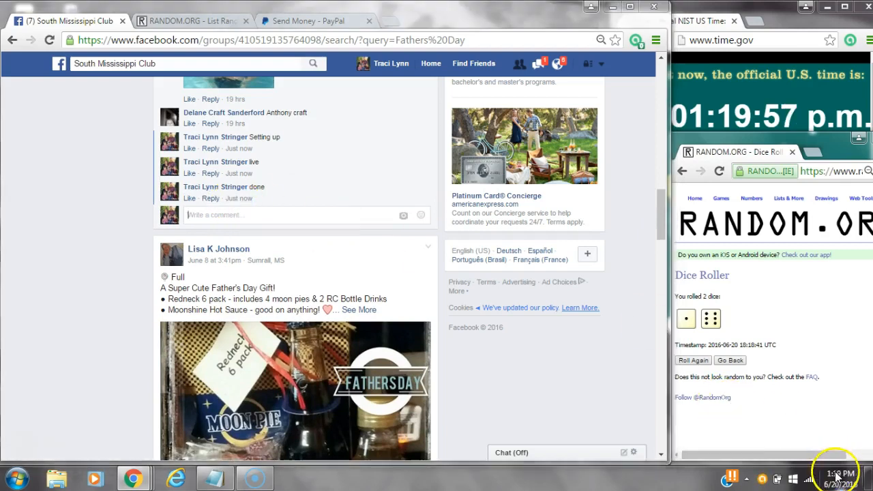
{"action": "left_click", "coordinate": [184, 21]}
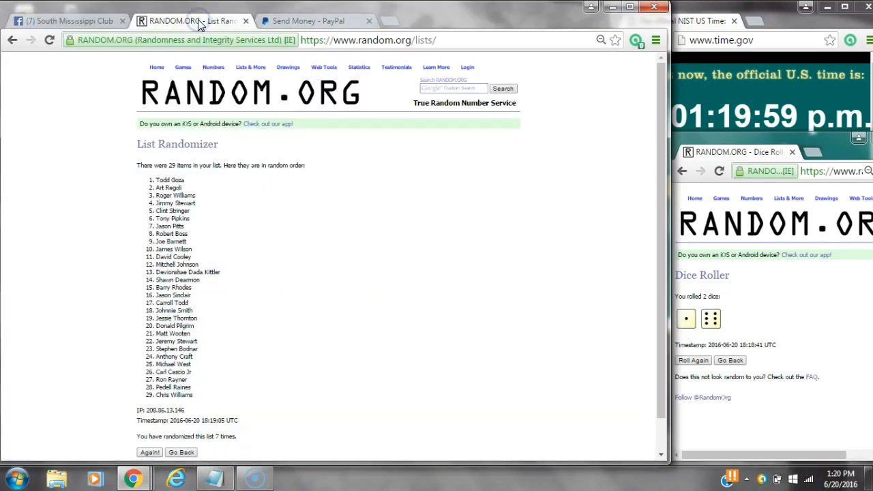
{"action": "double_click", "coordinate": [169, 180]}
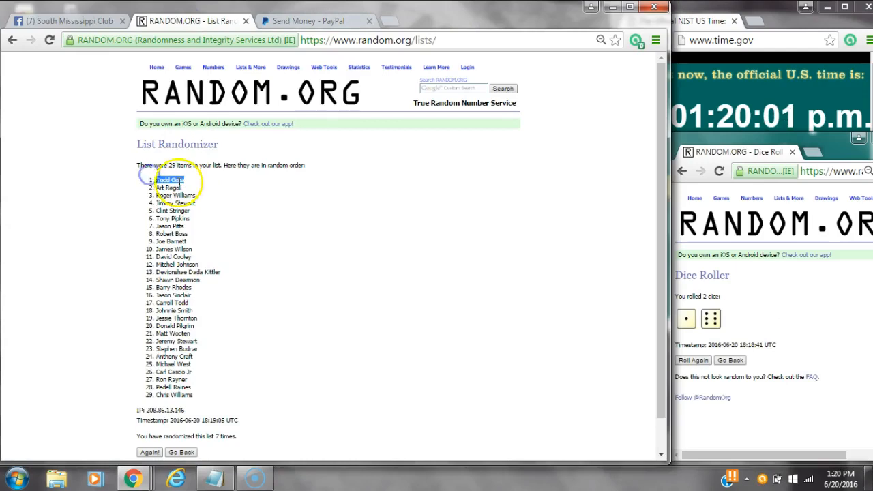